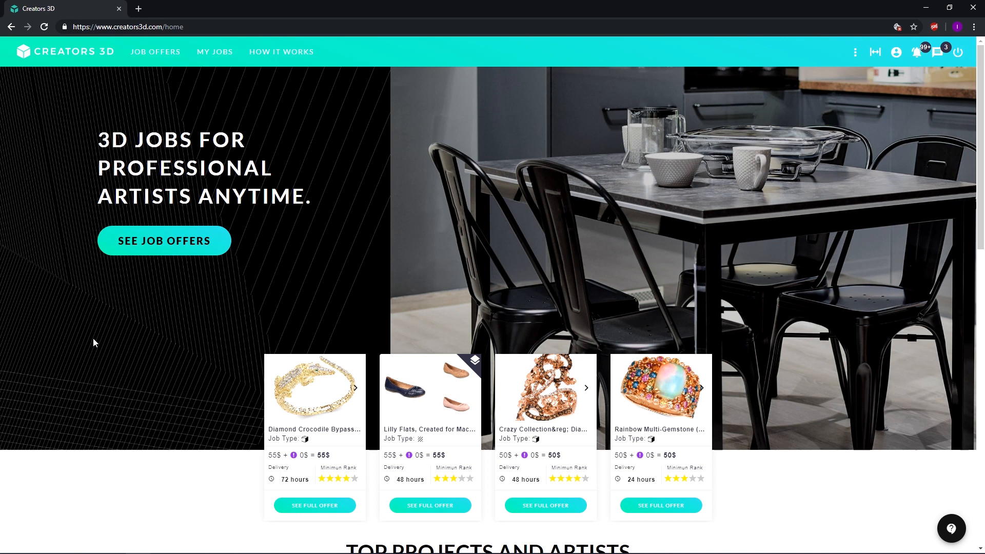
mouse_move(70, 39)
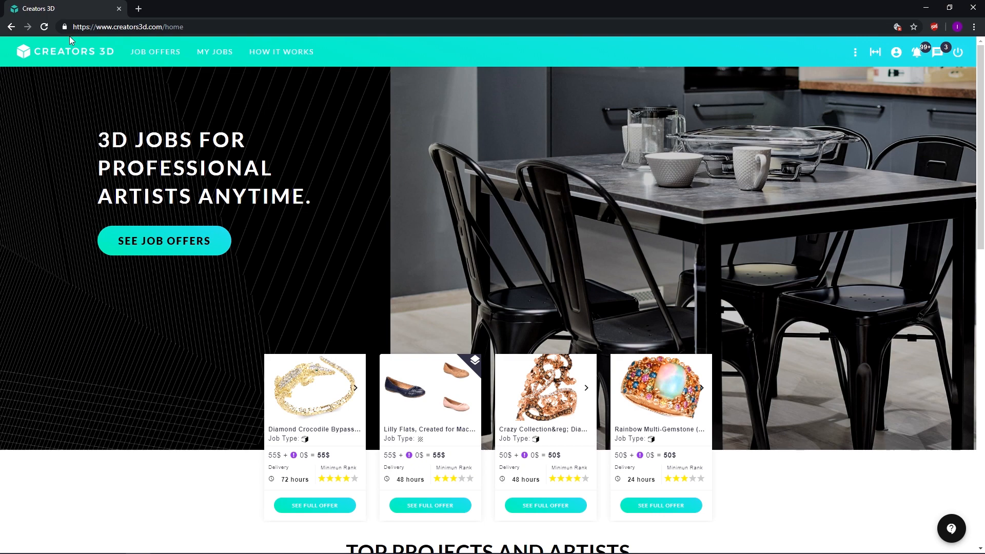
Scroll past top projects and the platform overview to the footer links
scroll("down", 3)
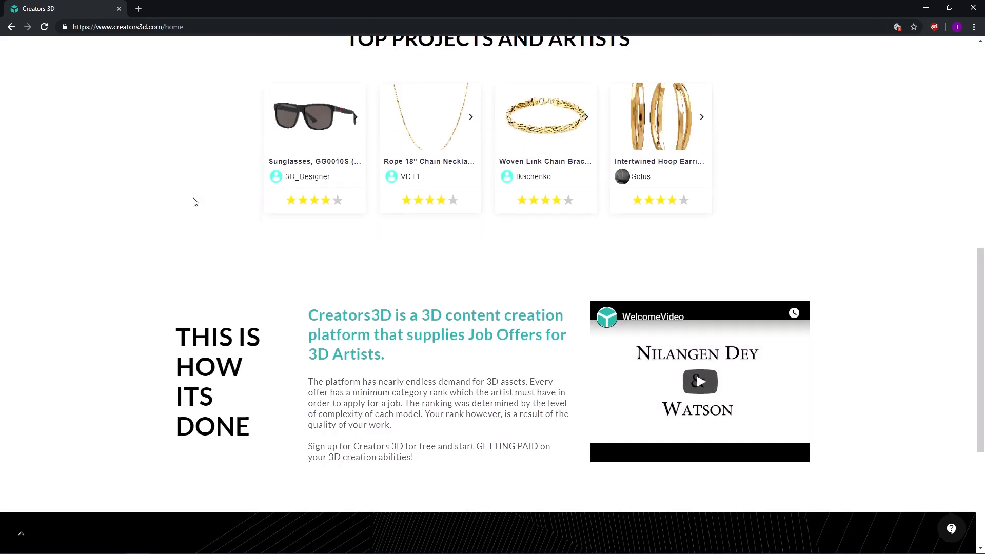
scroll("down", 3)
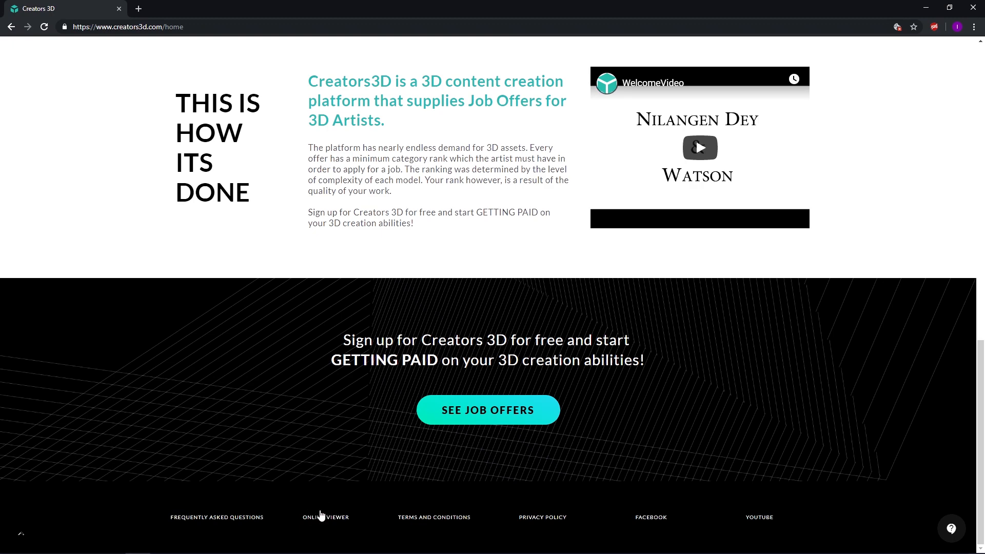
Go to the Online Viewer page from the footer link
left_click(325, 517)
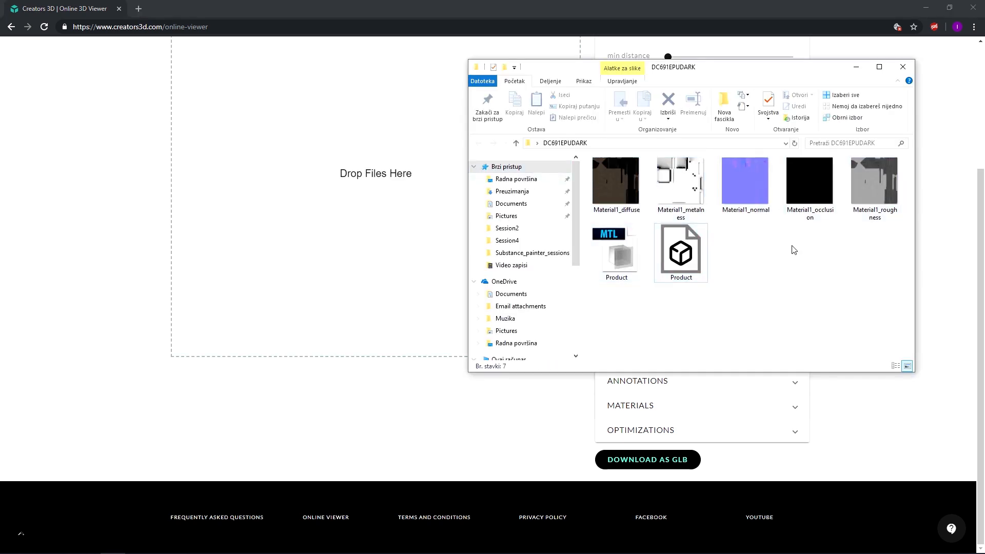
mouse_move(721, 274)
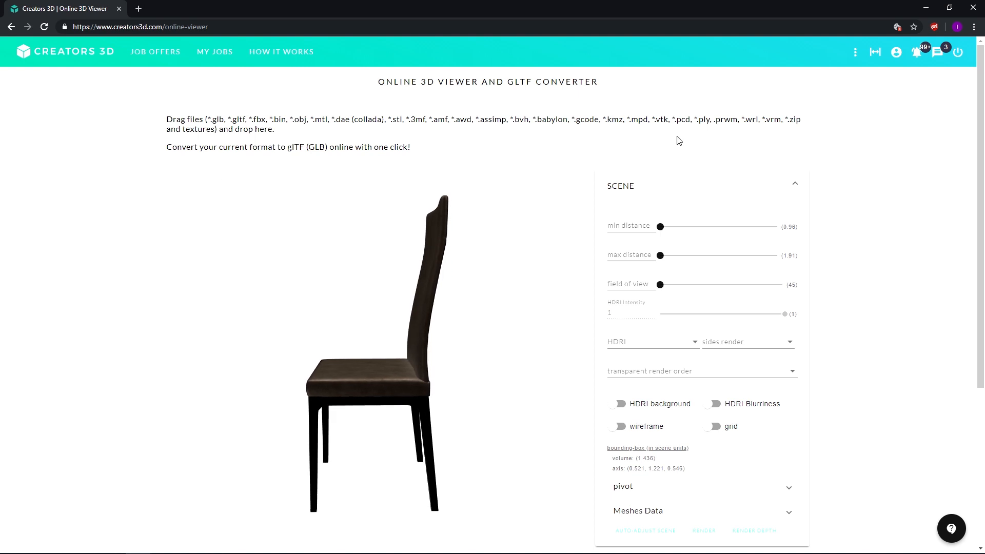
Collapse the SCENE panel and scroll the side panel down toward MATERIALS
left_click(620, 185)
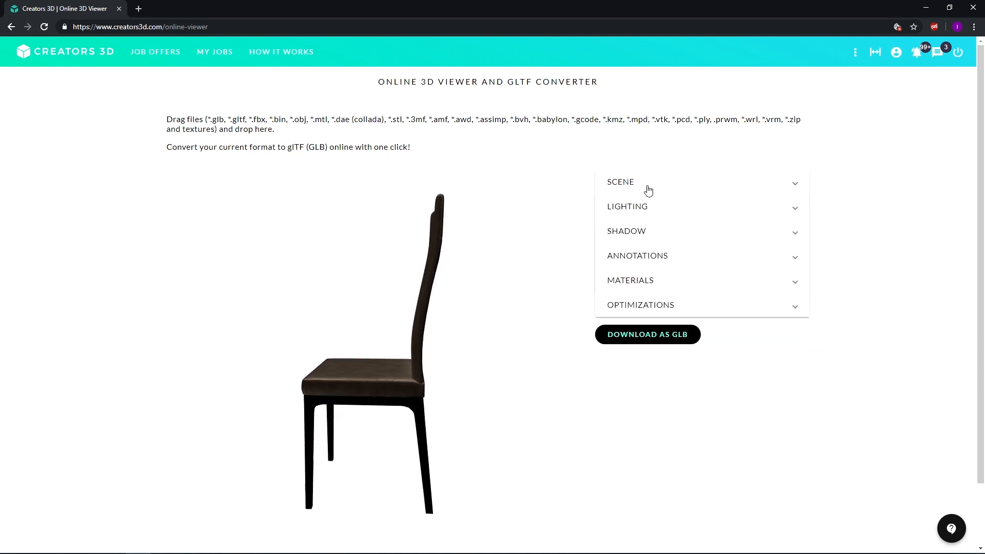
scroll("down", 3)
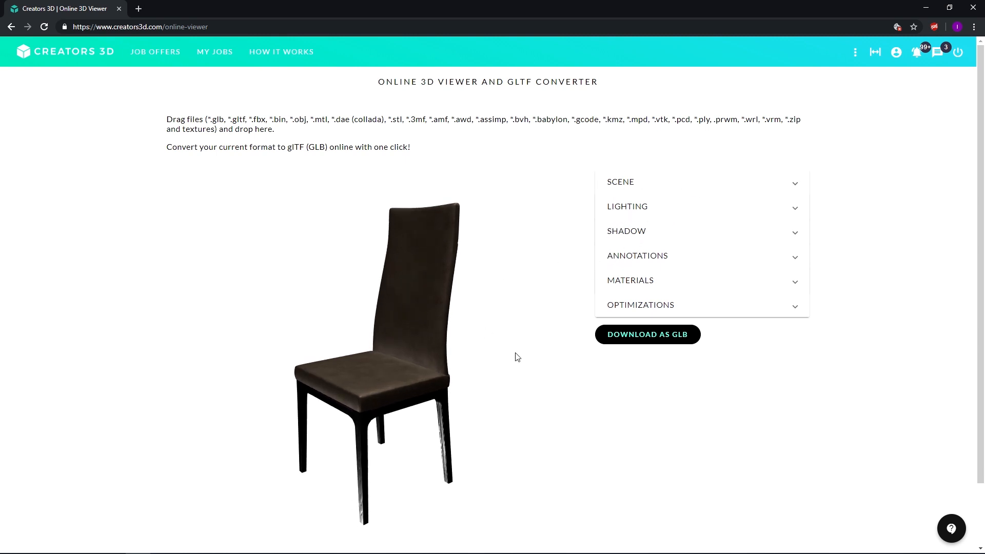
mouse_move(598, 386)
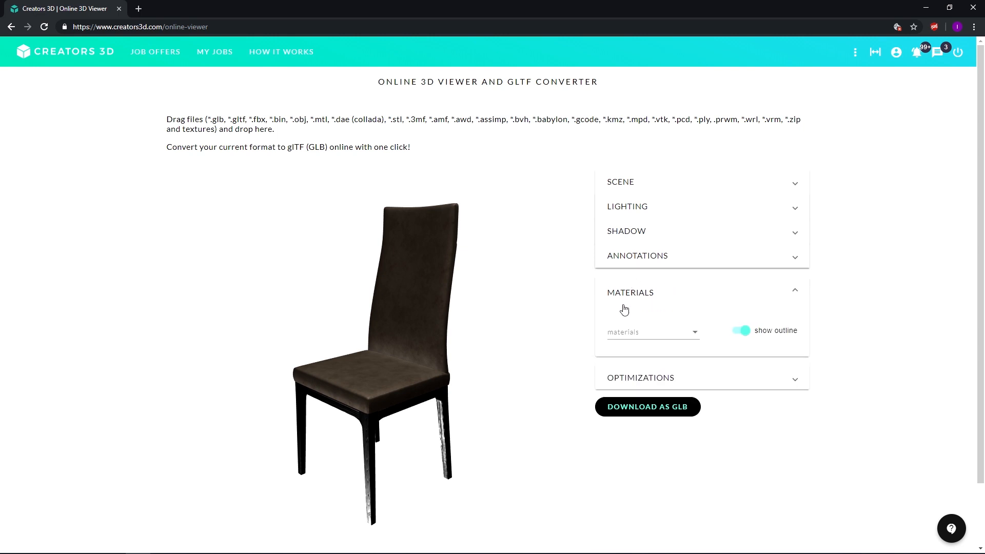
Select Material1, turn off show outline, and scroll through its texture map options
left_click(652, 332)
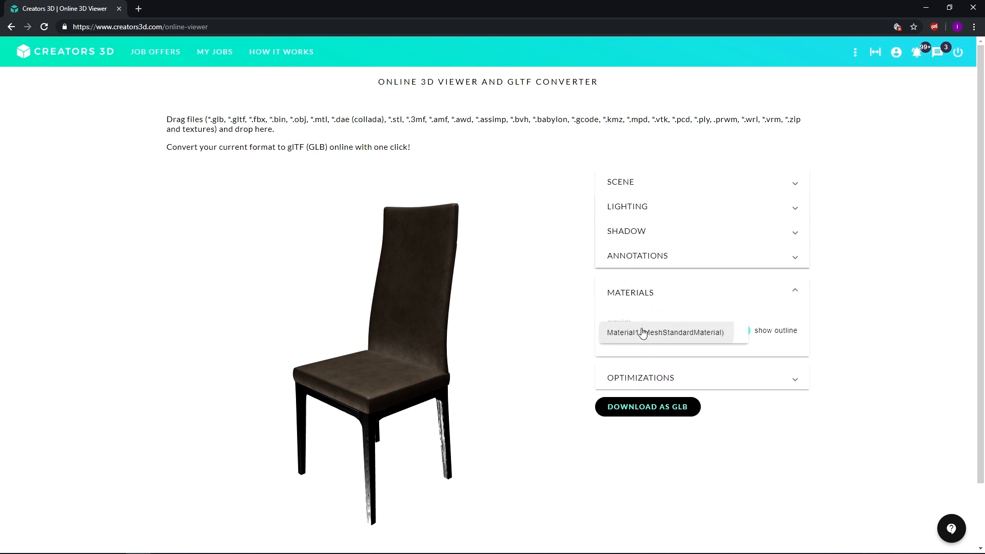
left_click(744, 330)
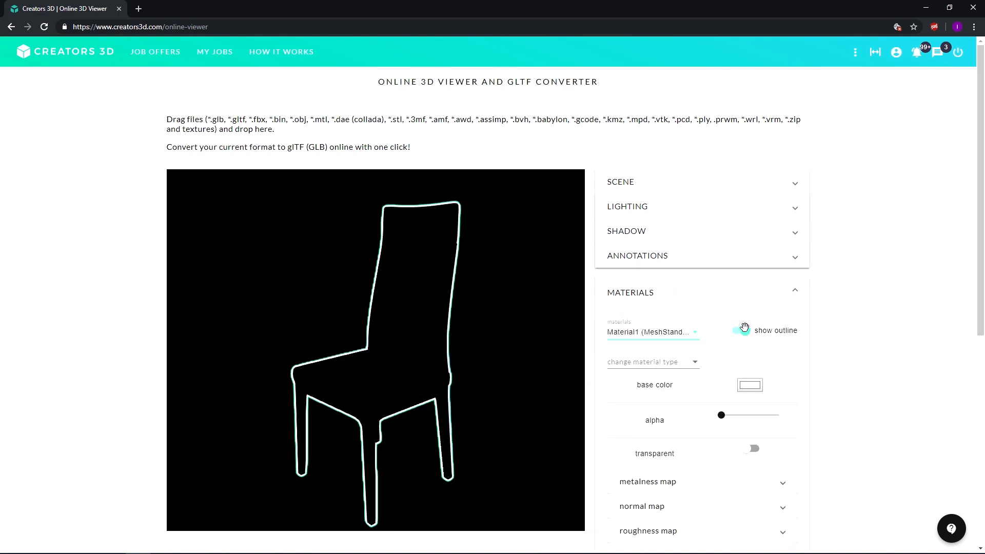
left_click(744, 330)
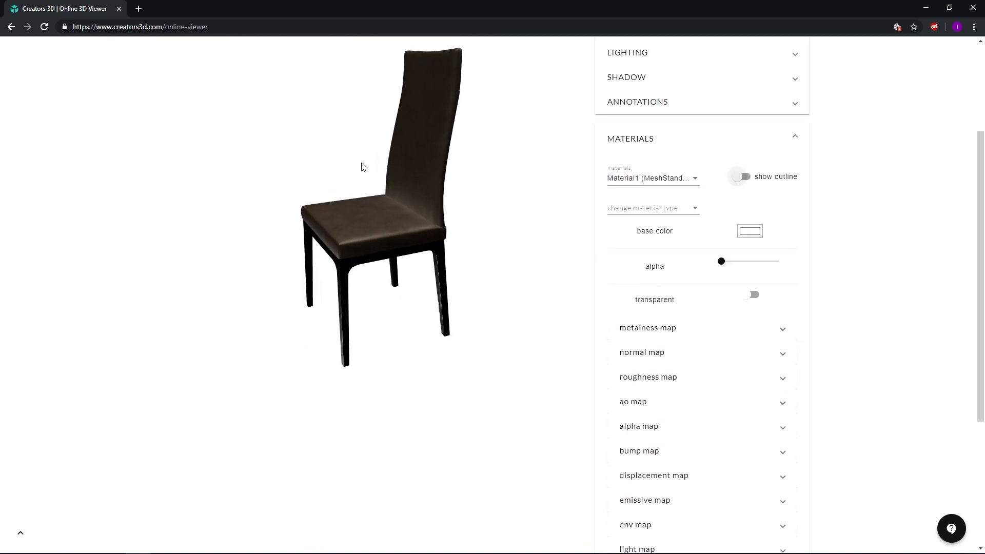
left_click(647, 327)
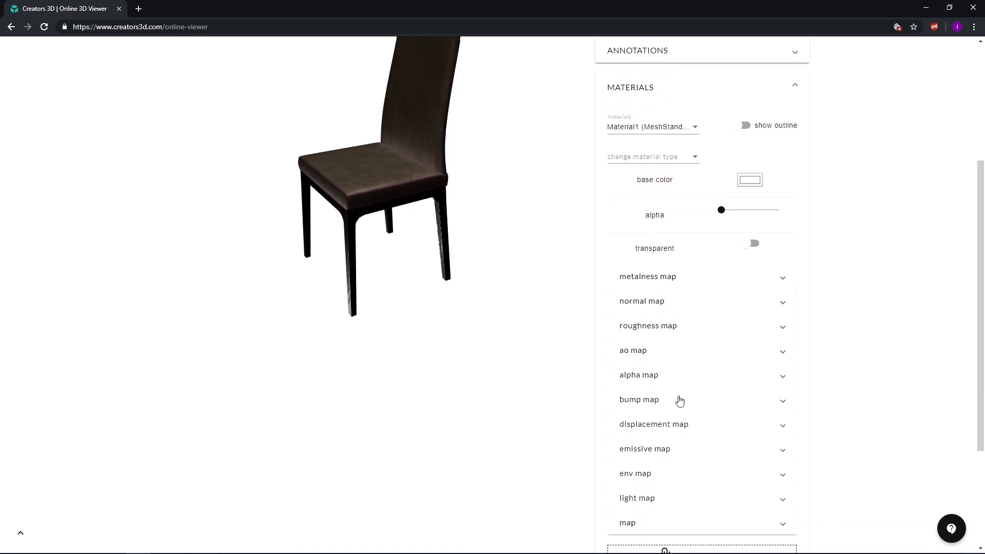
left_click(639, 404)
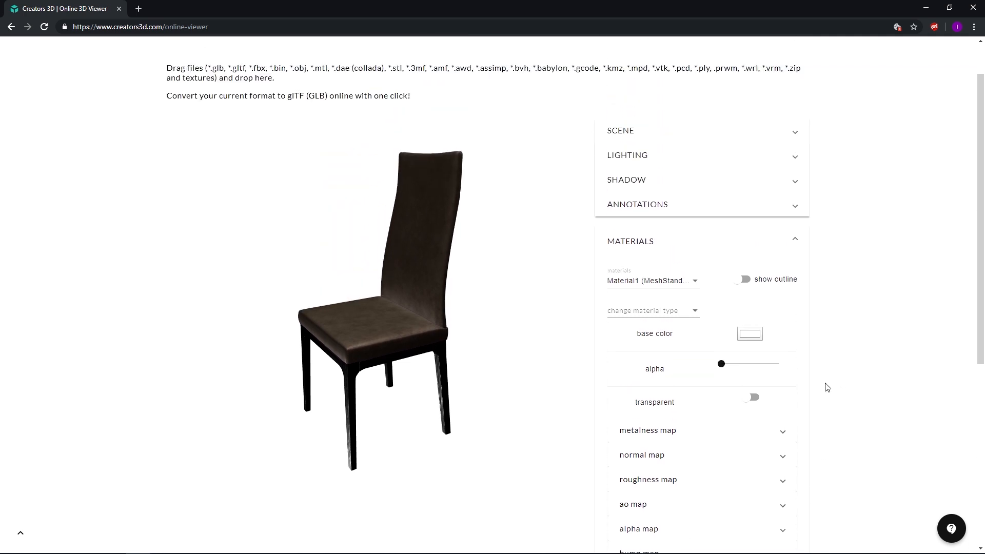
scroll("down", 3)
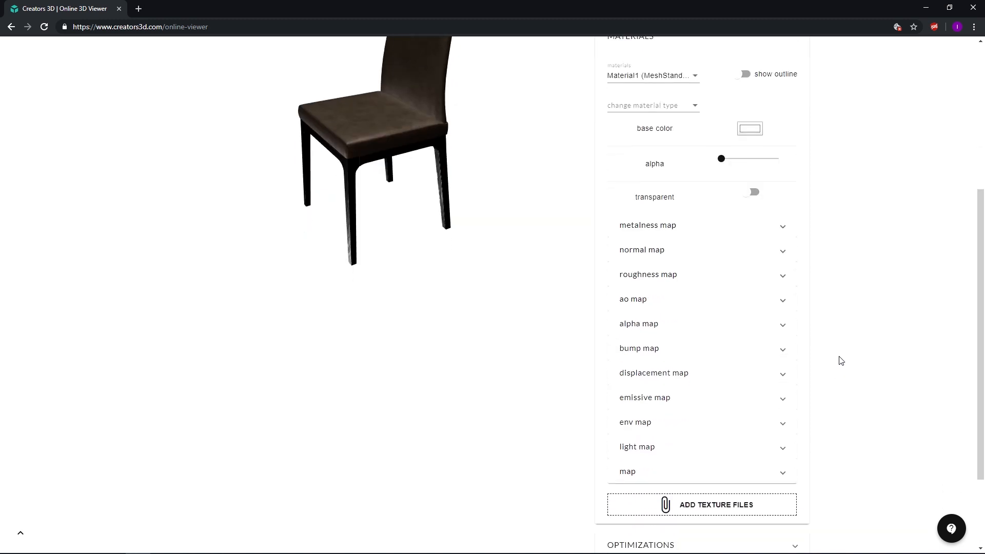
scroll("down", 3)
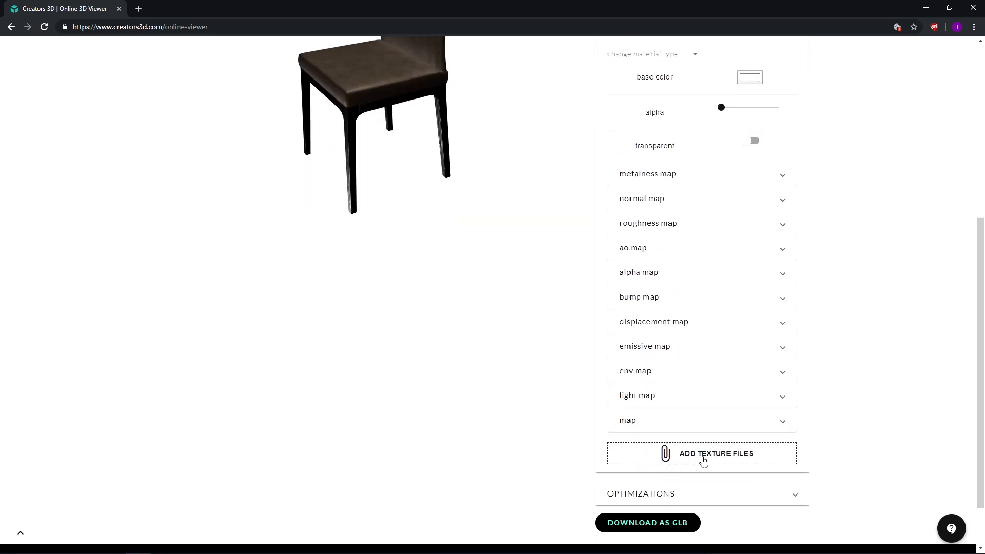
left_click(715, 453)
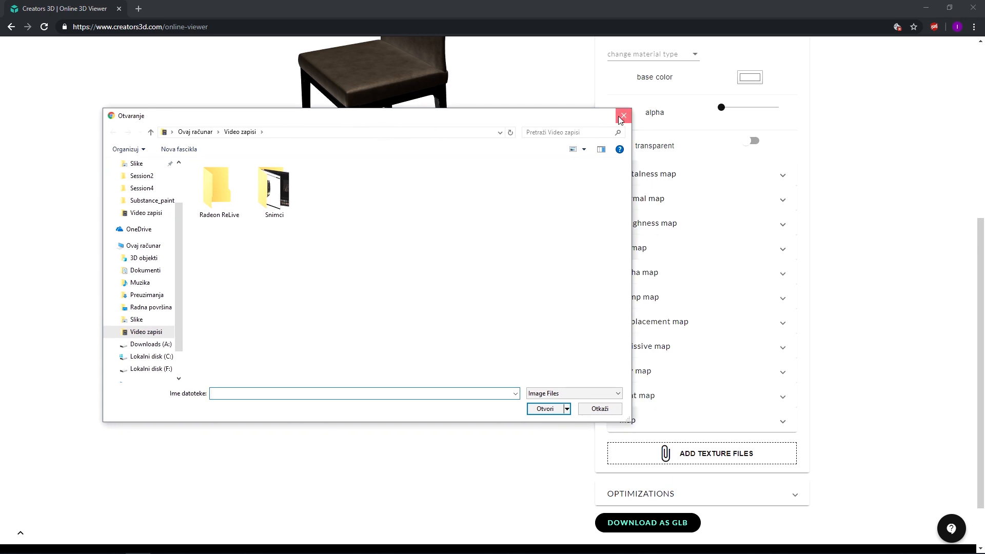
left_click(622, 116)
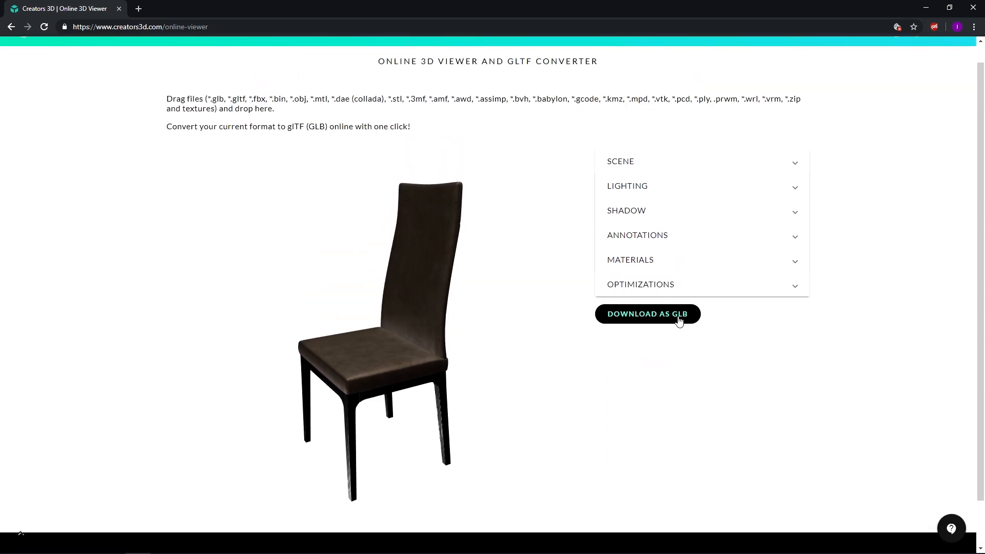
mouse_move(432, 185)
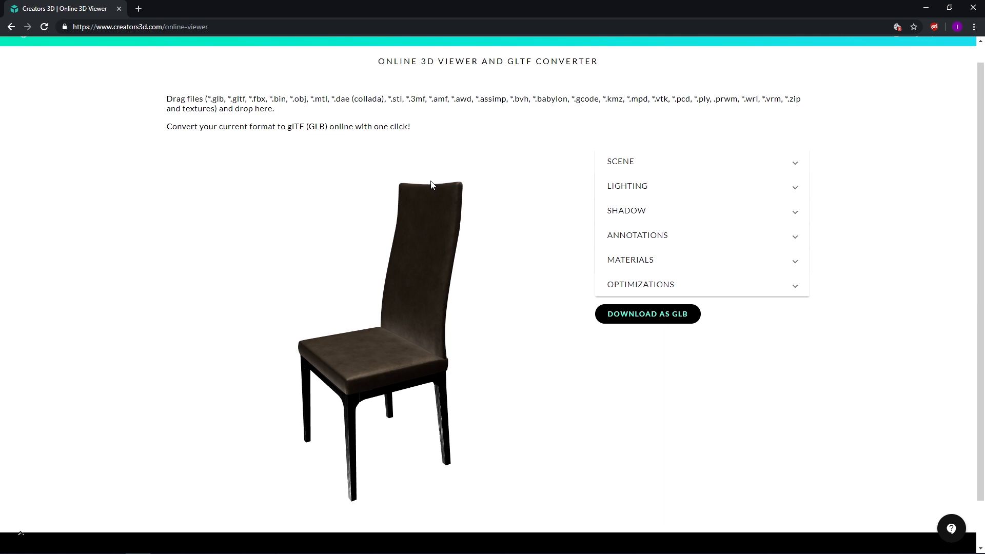
mouse_move(647, 297)
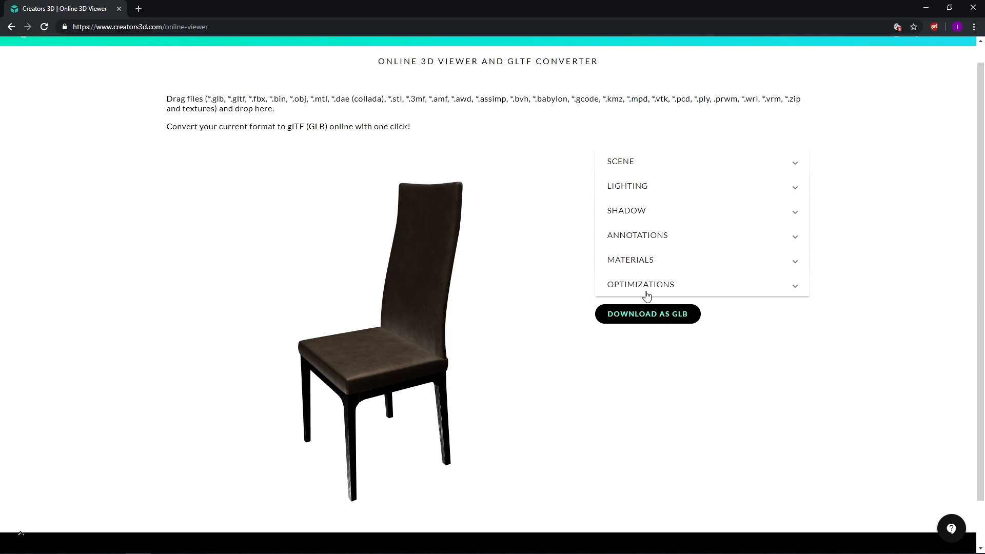
mouse_move(649, 322)
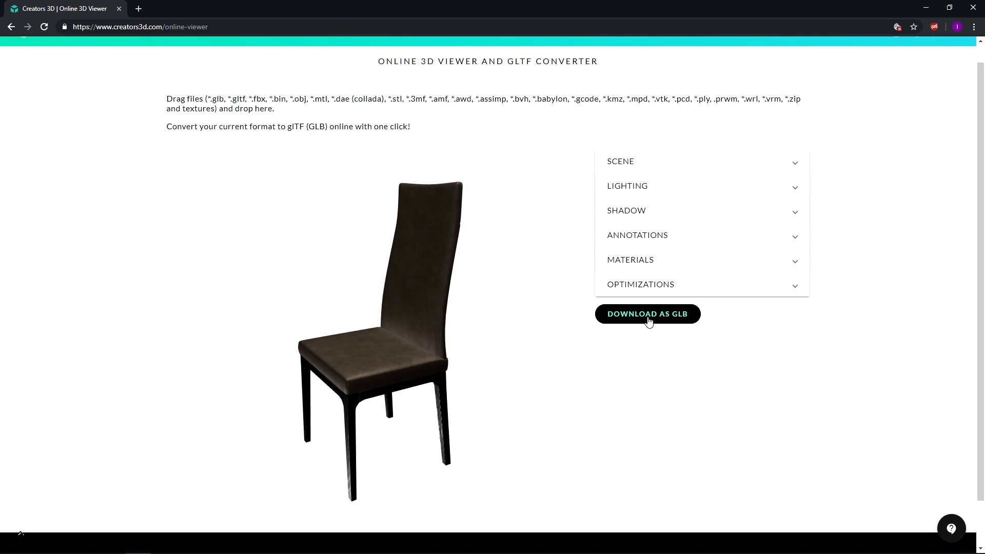
Export the chair with DOWNLOAD AS GLB, saving scene (5).glb
left_click(647, 314)
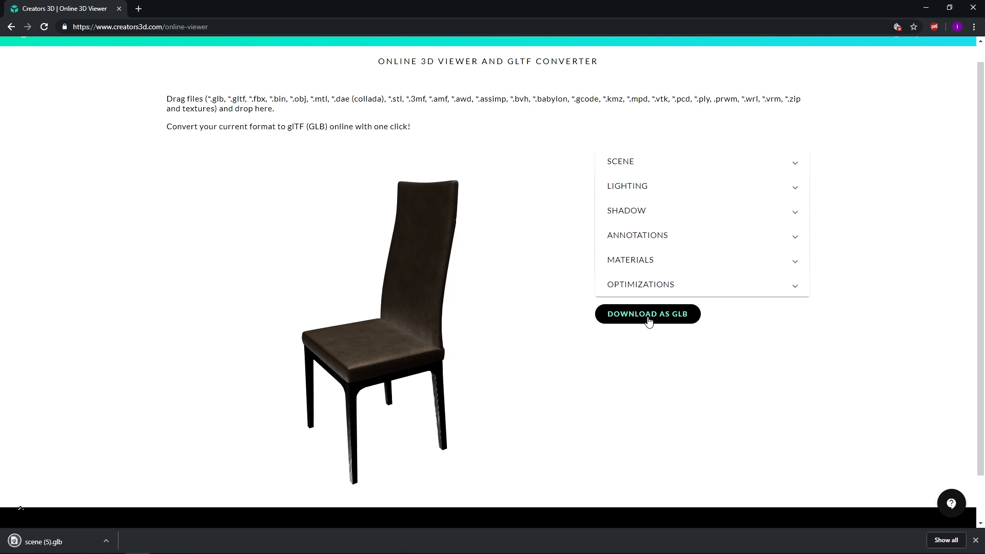
left_click(647, 314)
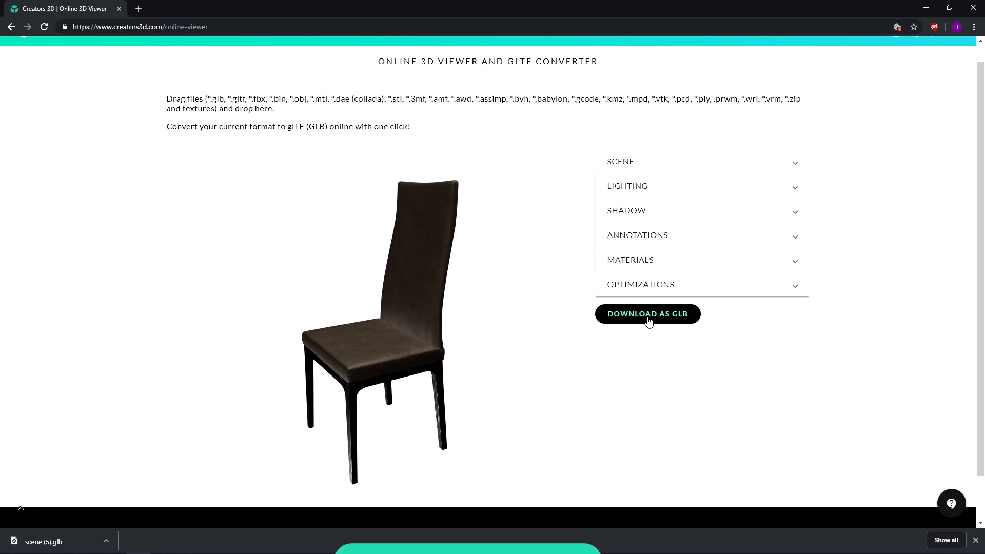